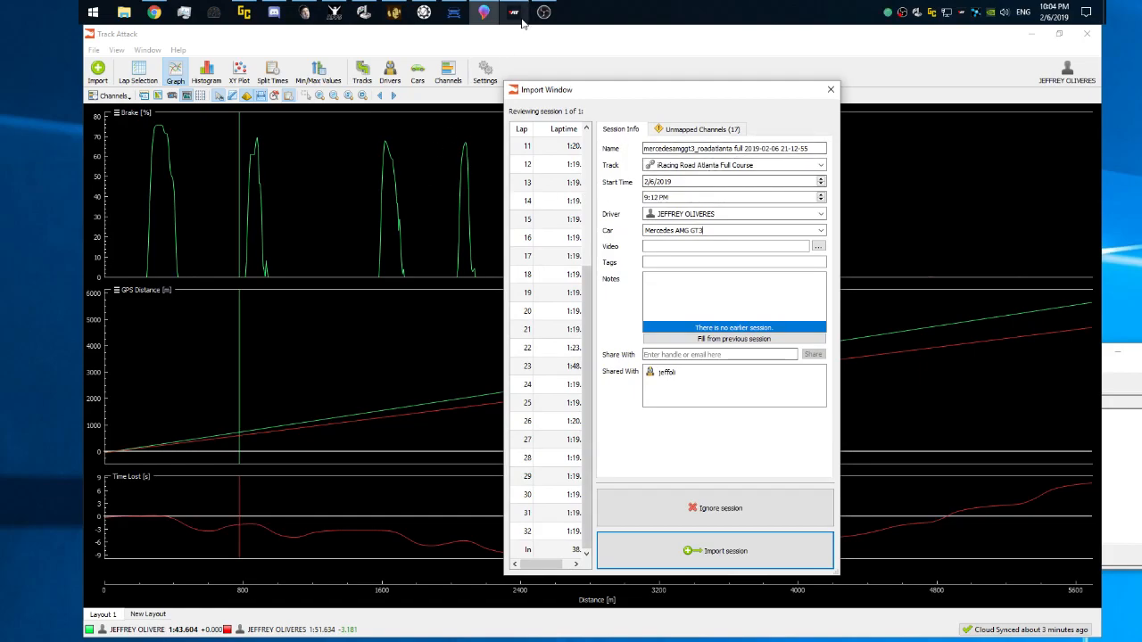
Import the Road Atlanta session as a third lap, then return to the analysis window
click(514, 13)
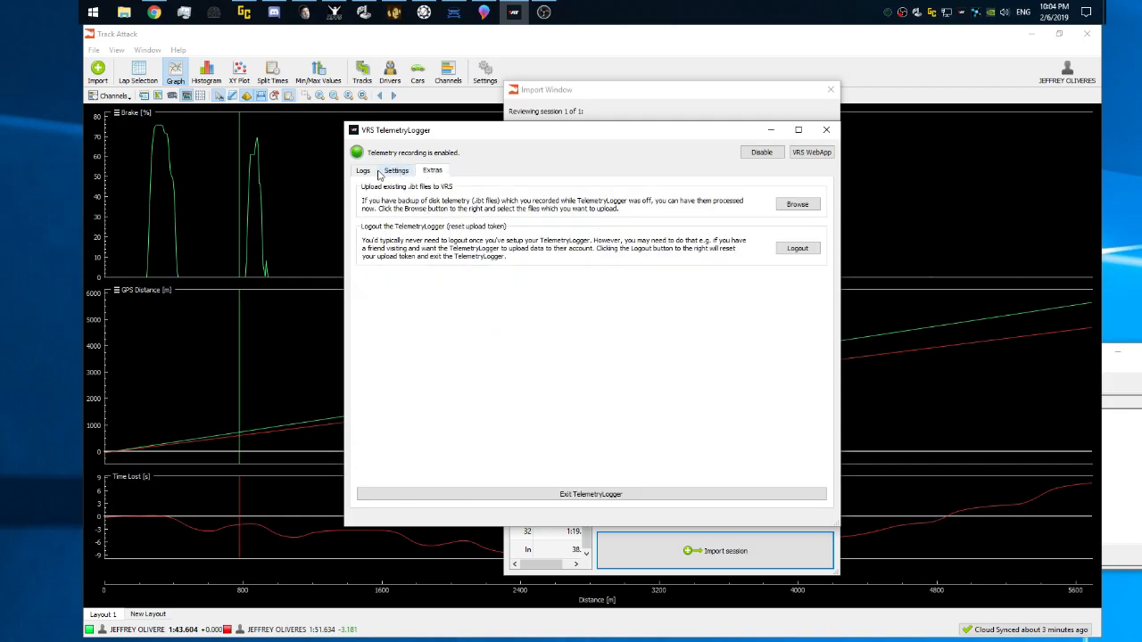
click(362, 170)
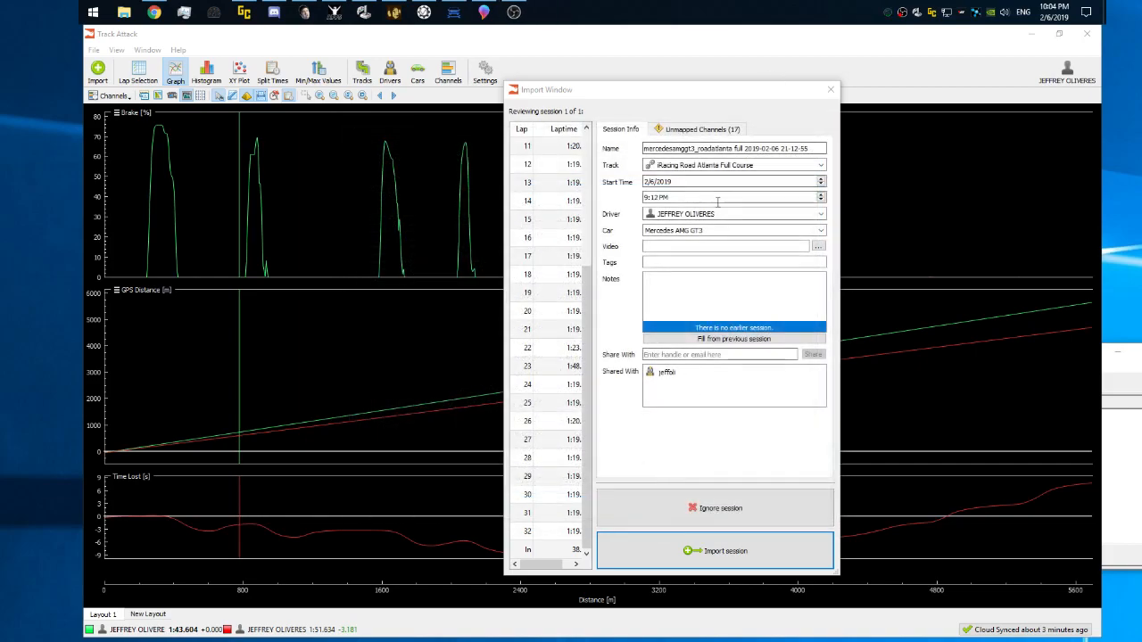
click(714, 550)
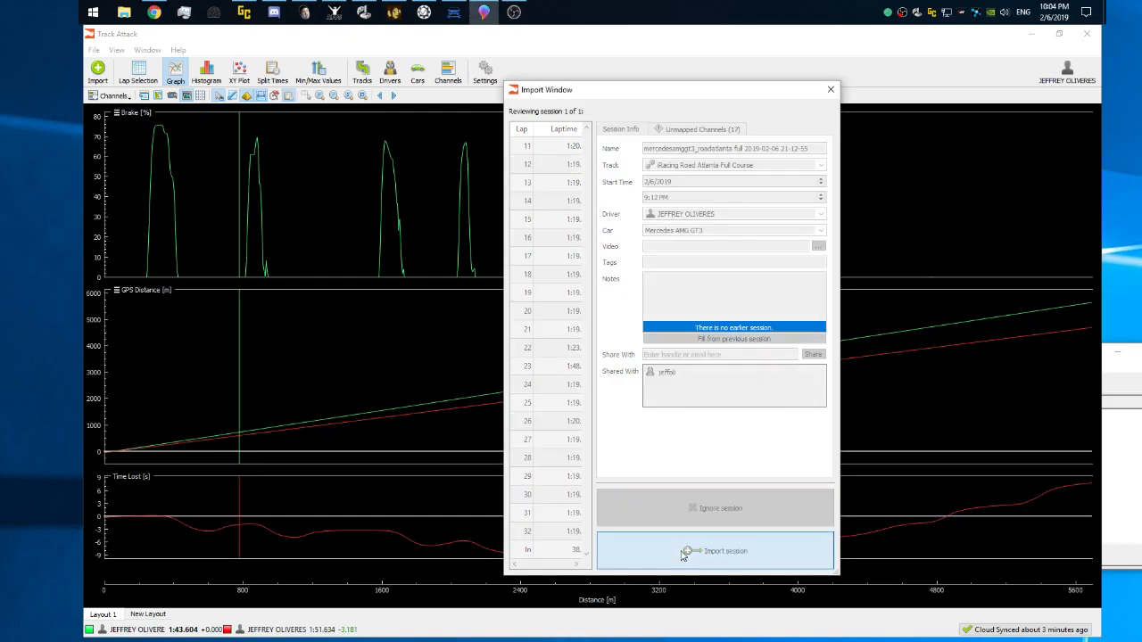
mouse_move(637, 134)
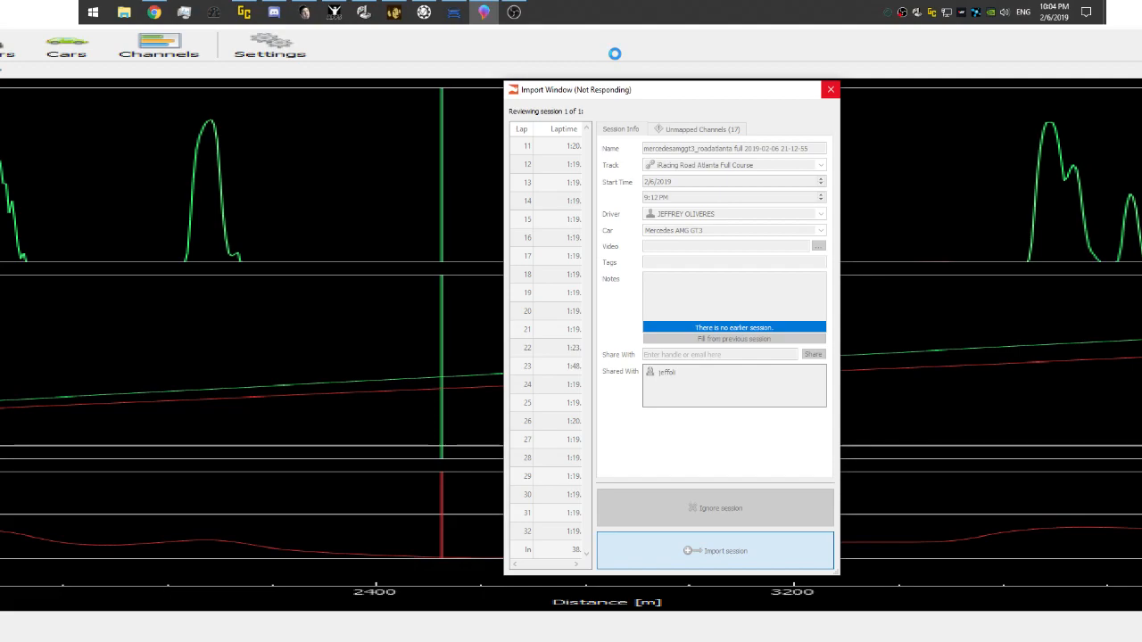
mouse_move(514, 11)
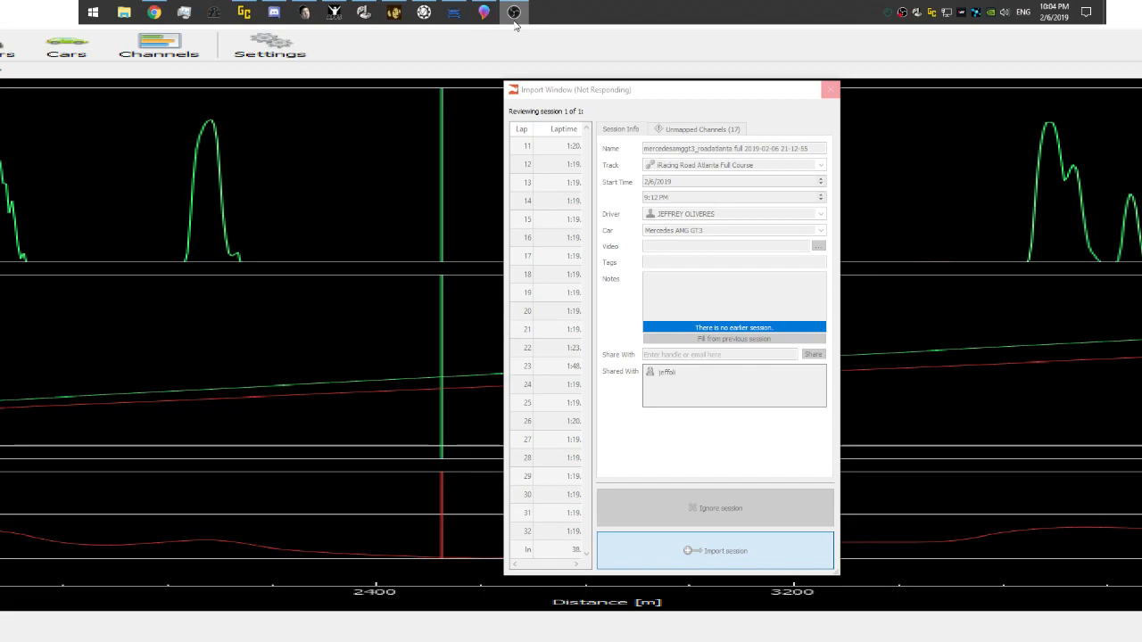
mouse_move(591, 24)
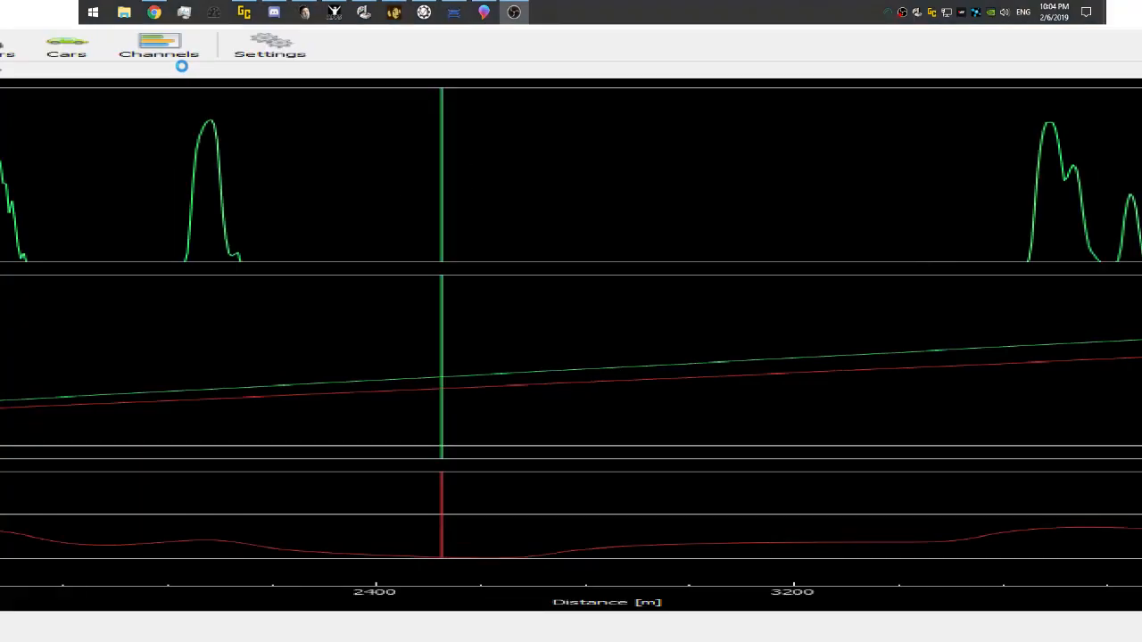
click(116, 49)
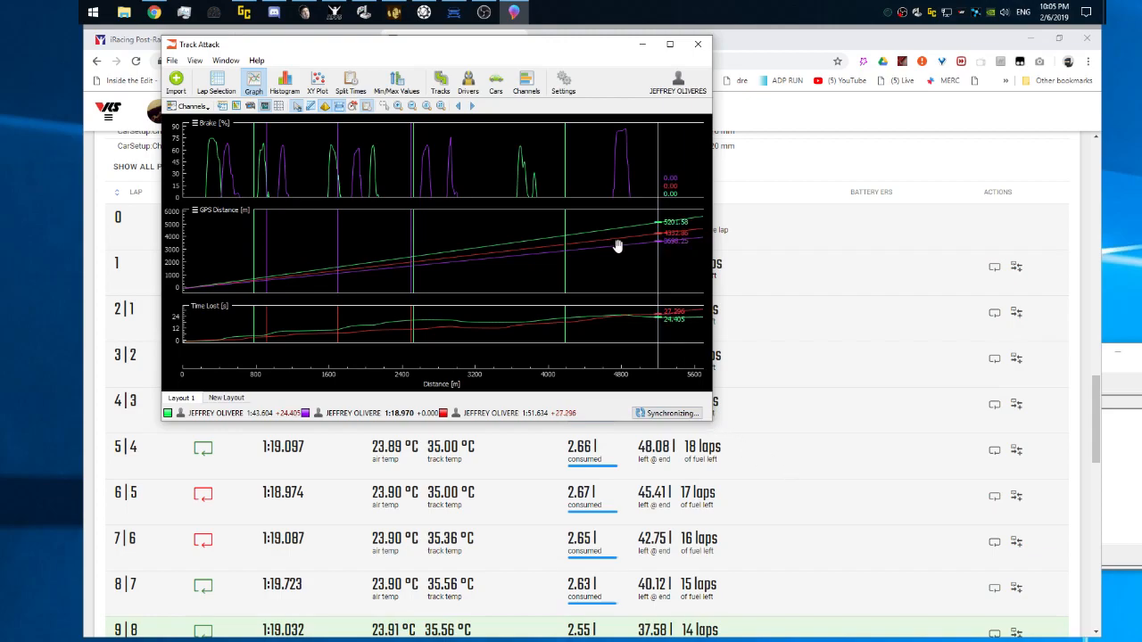
Maximize the graph window and show the full channel list with Brake and GPS Distance
click(670, 43)
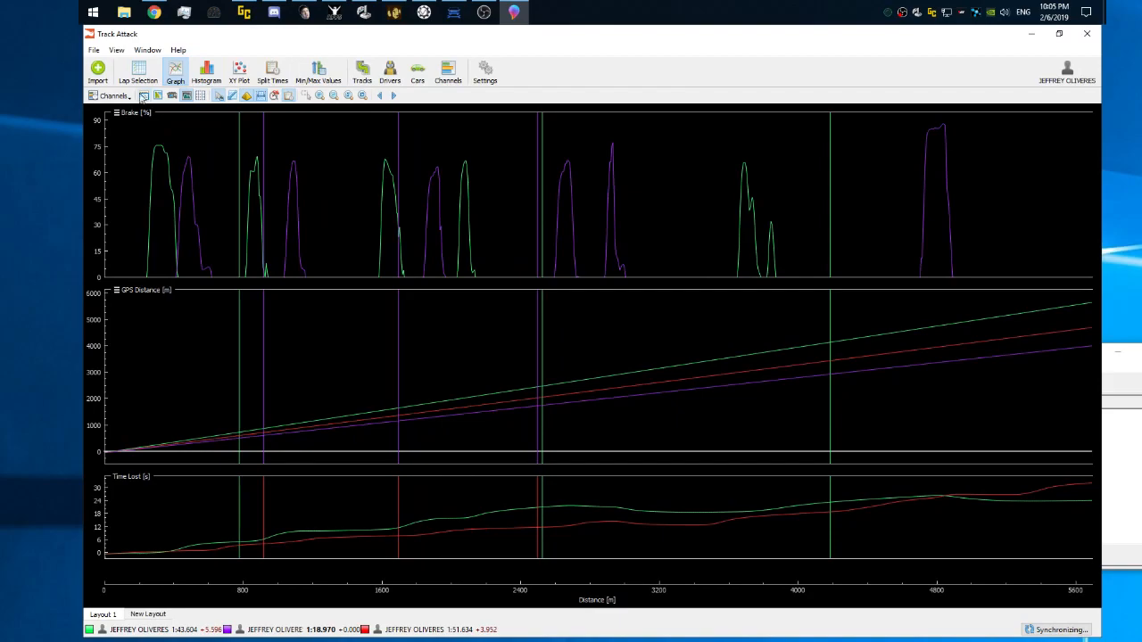
click(114, 95)
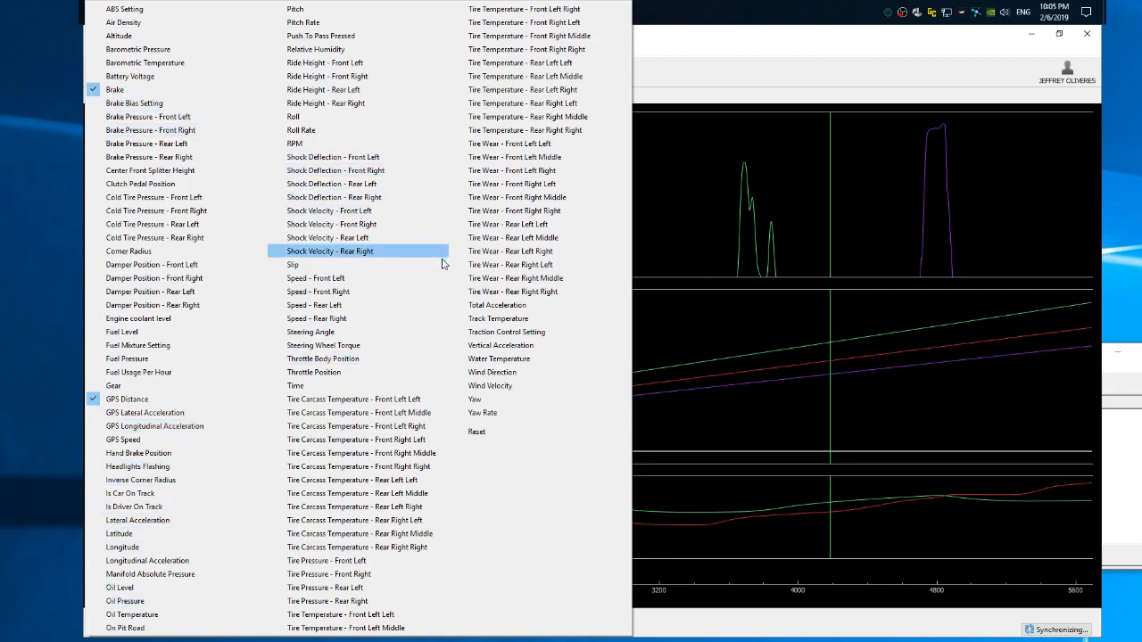
mouse_move(522, 278)
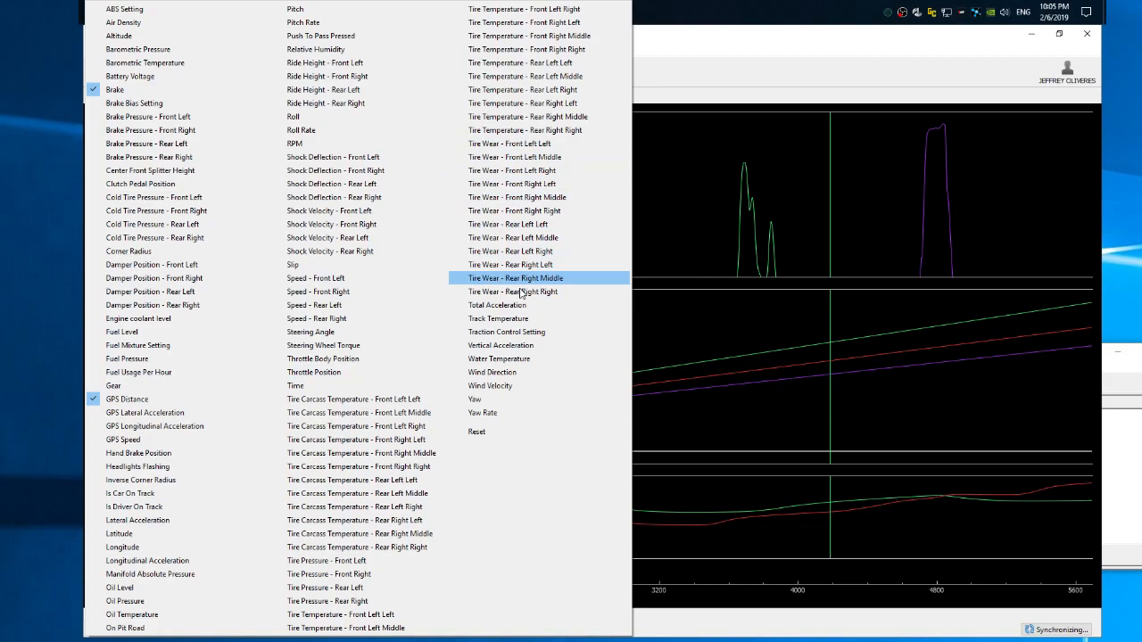
mouse_move(179, 237)
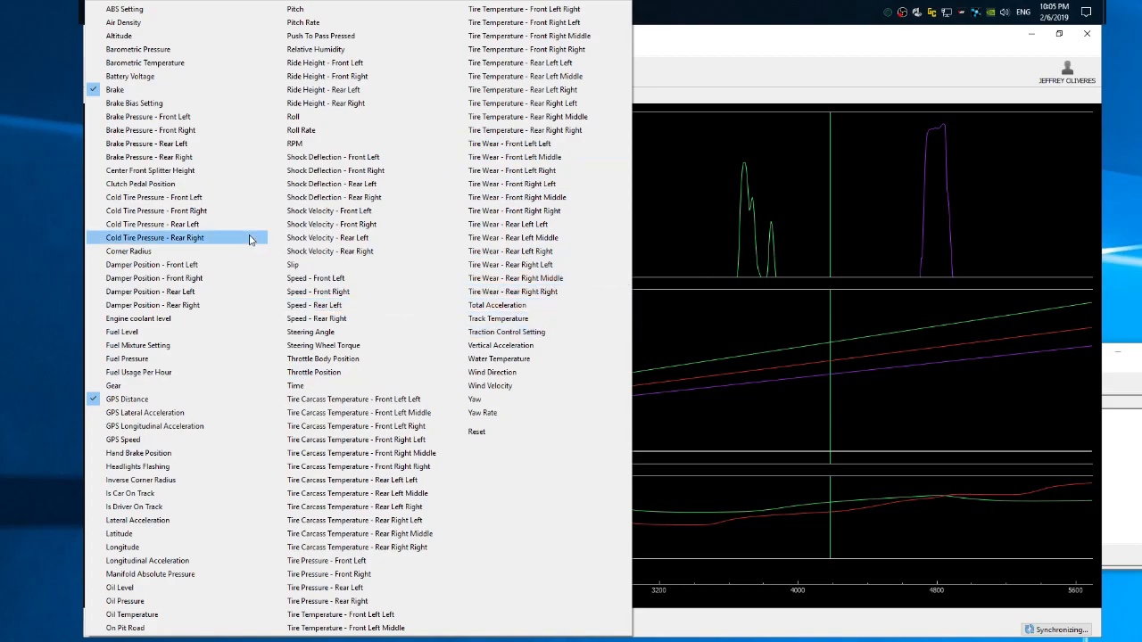
mouse_move(120, 35)
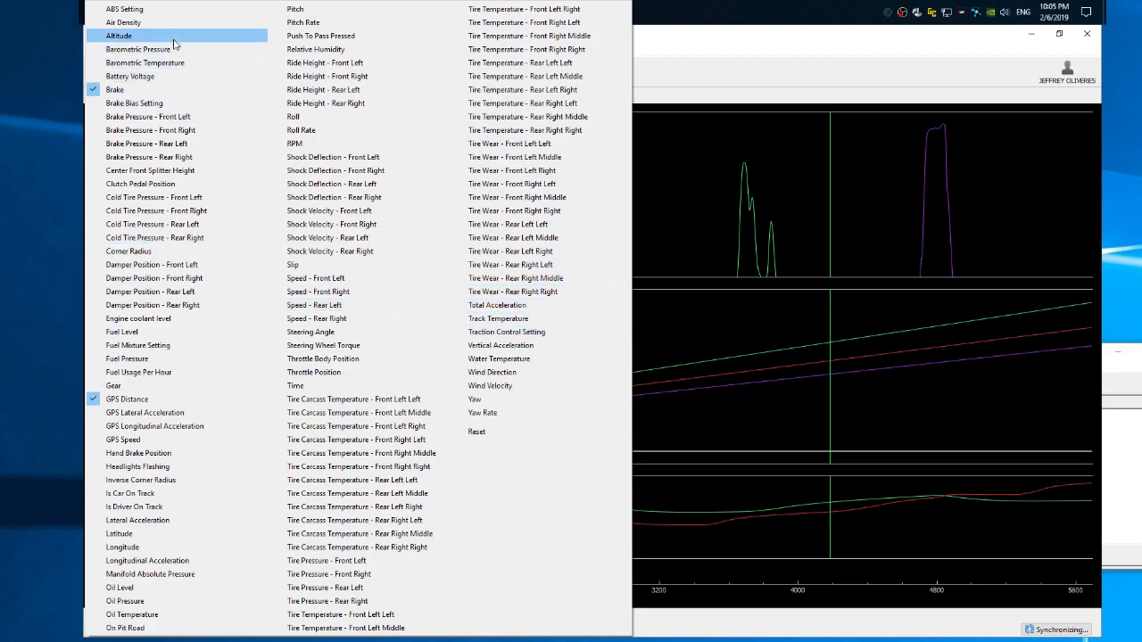
mouse_move(128, 359)
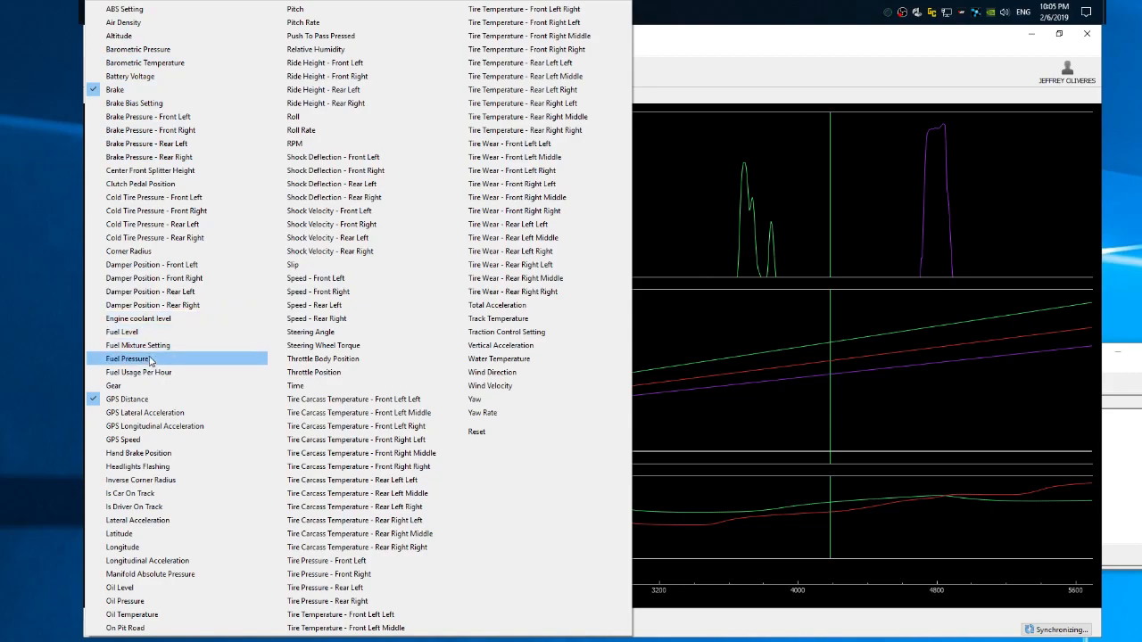
mouse_move(150, 440)
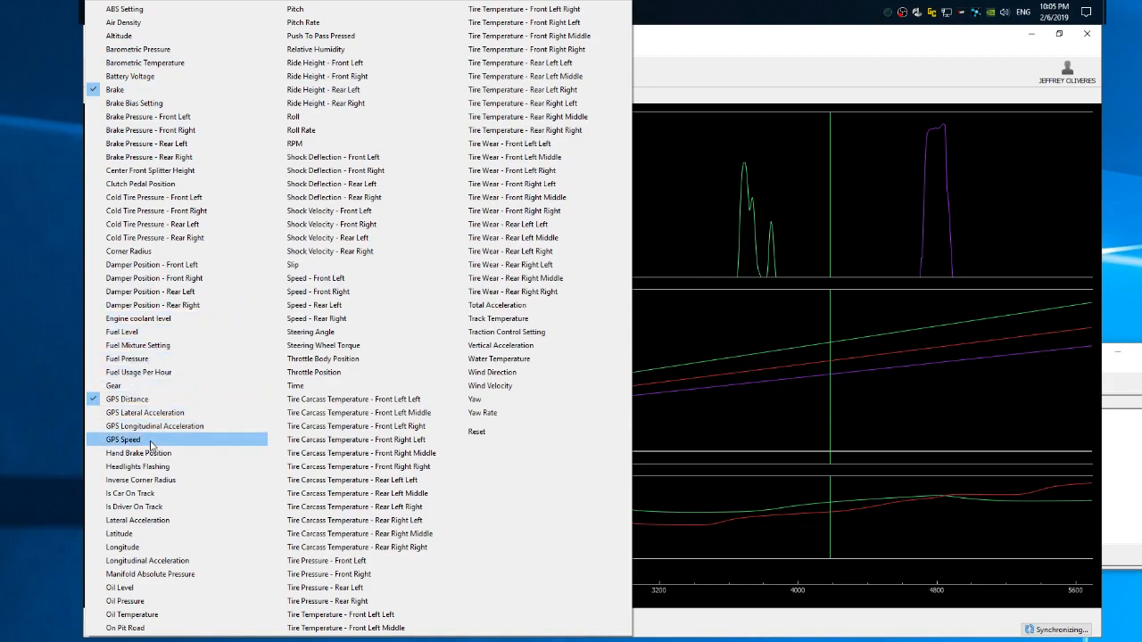
mouse_move(357, 439)
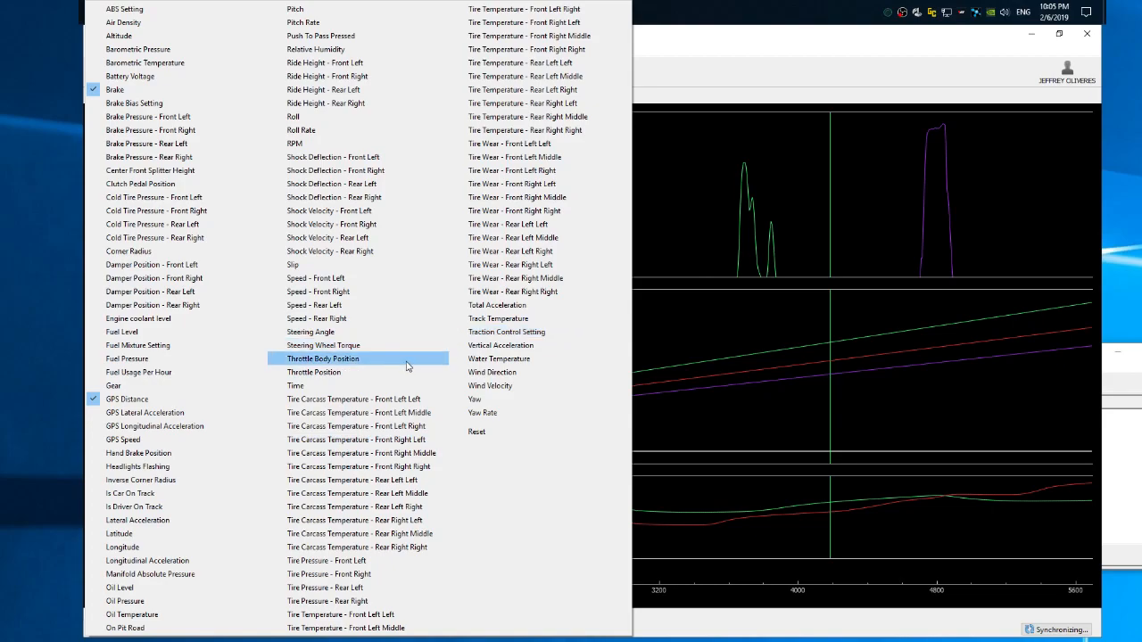
Add a Throttle Position graph between GPS Distance and Time Lost for all three laps
click(314, 372)
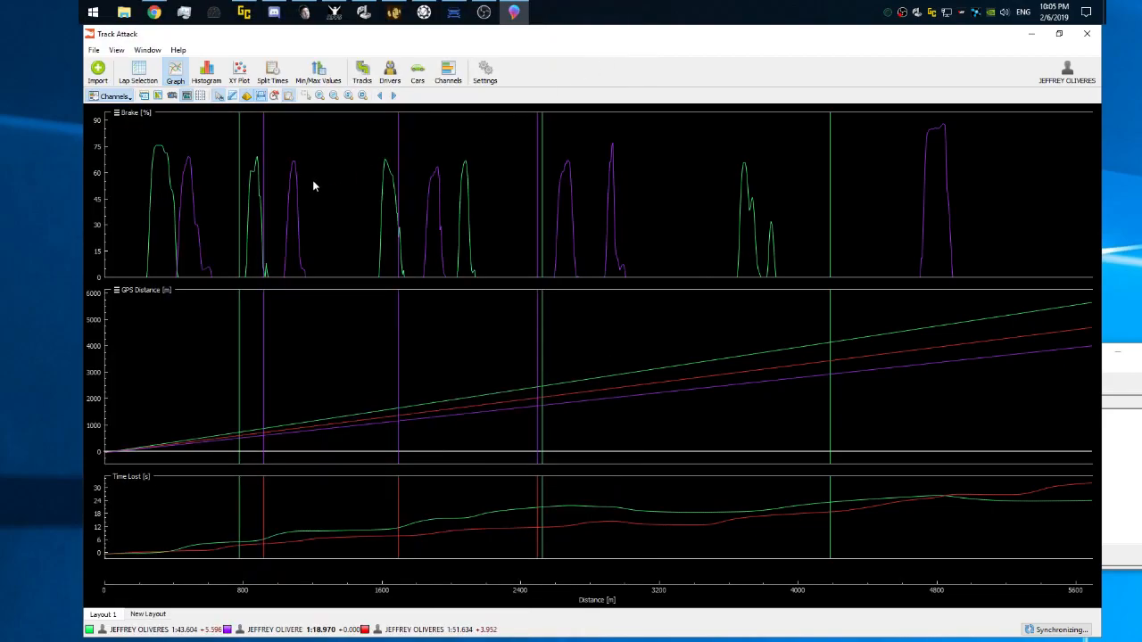
mouse_move(181, 180)
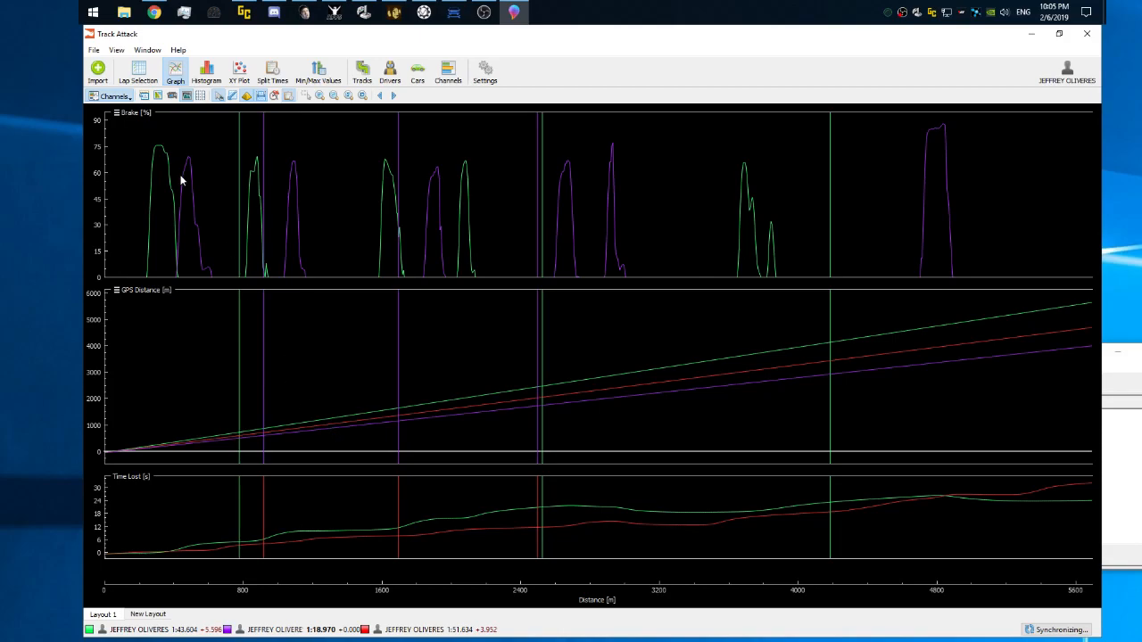
click(110, 96)
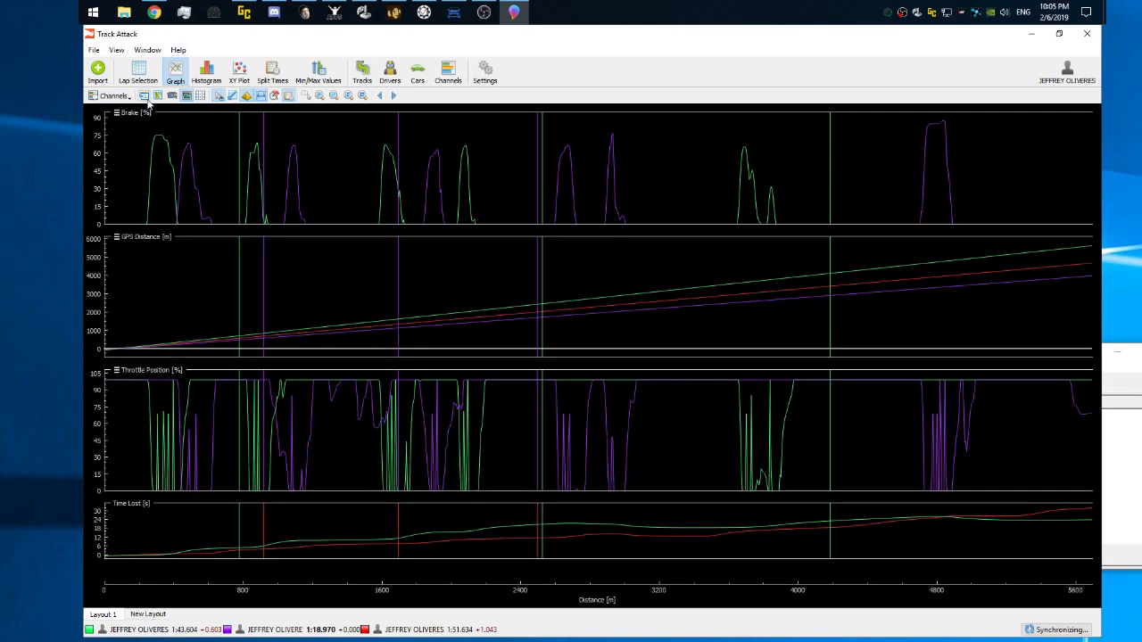
click(98, 72)
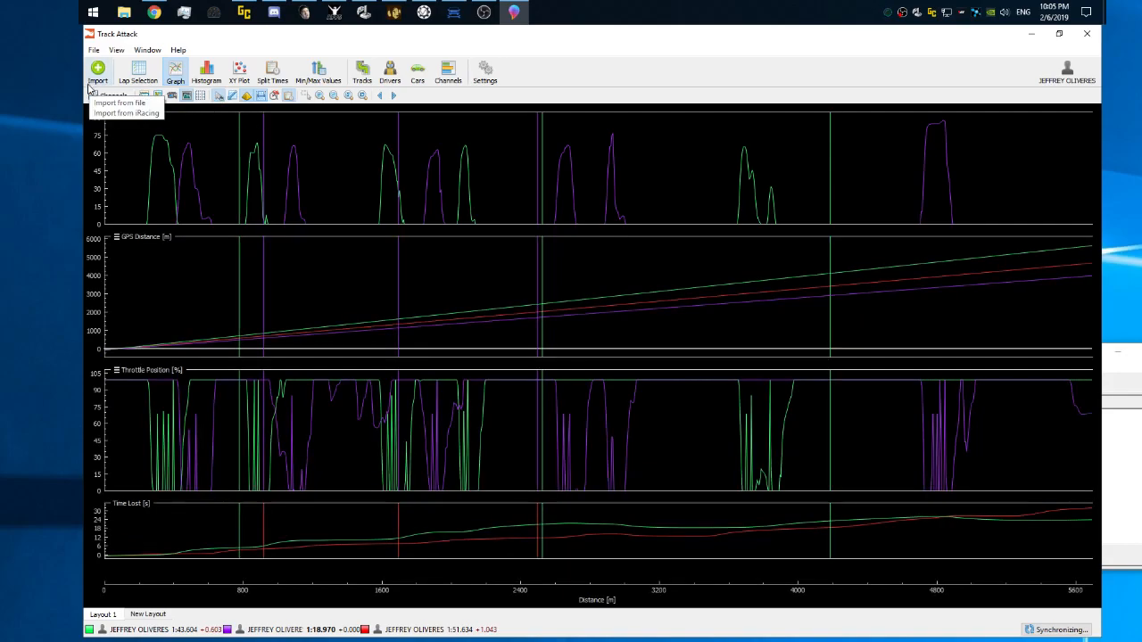
Expand the Road Atlanta session in Lap Selection and pick lap 30 (1:19.405) to compare
click(138, 72)
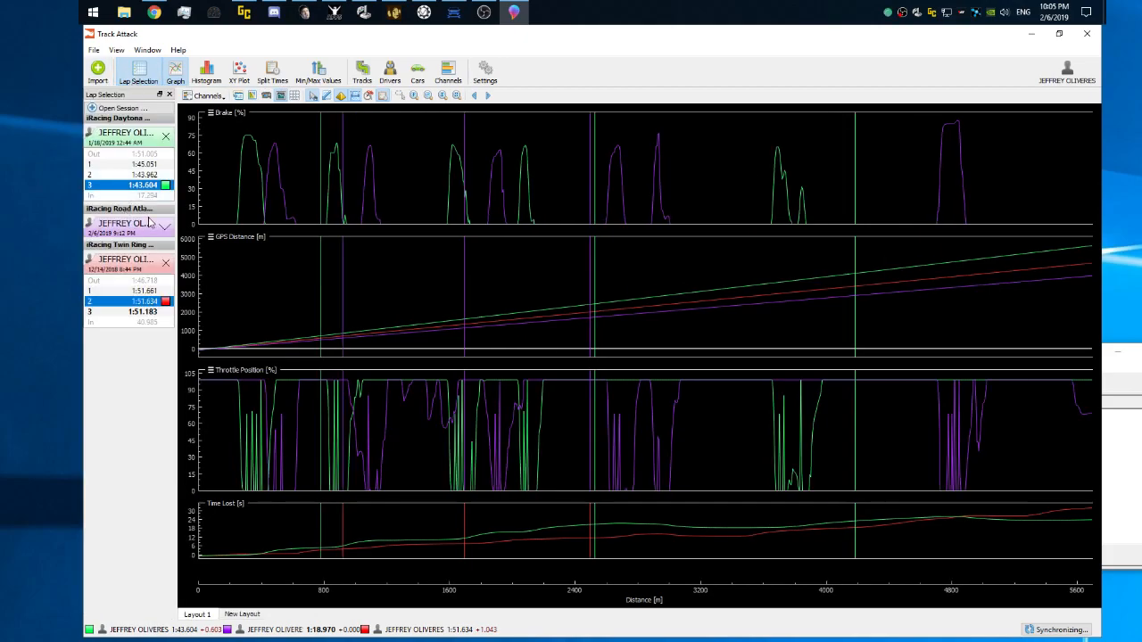
mouse_move(134, 230)
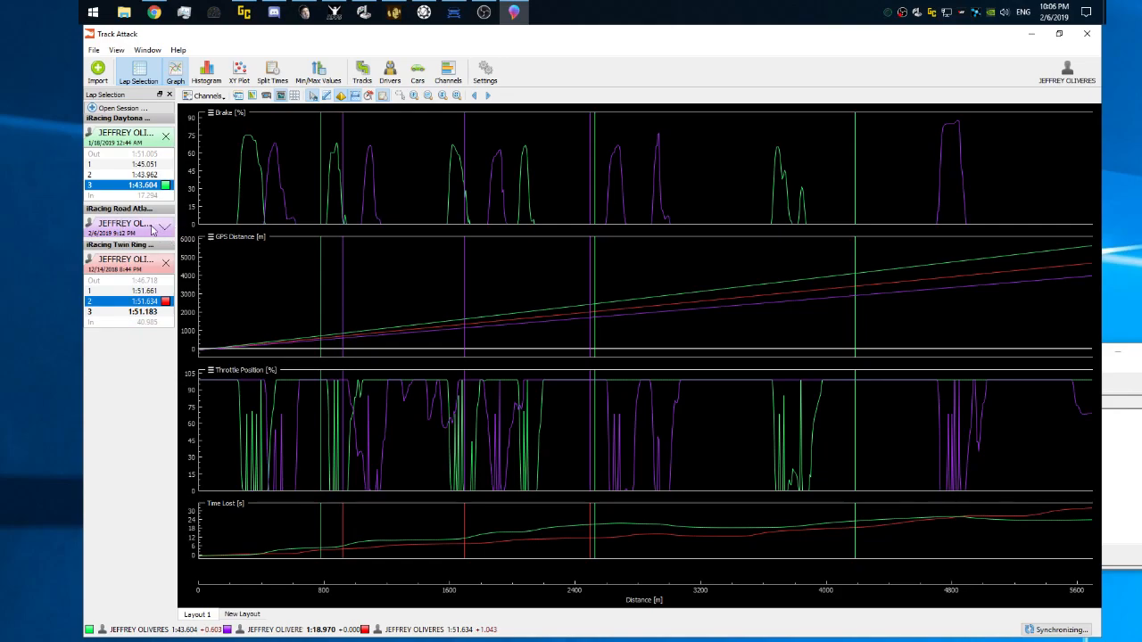
click(163, 226)
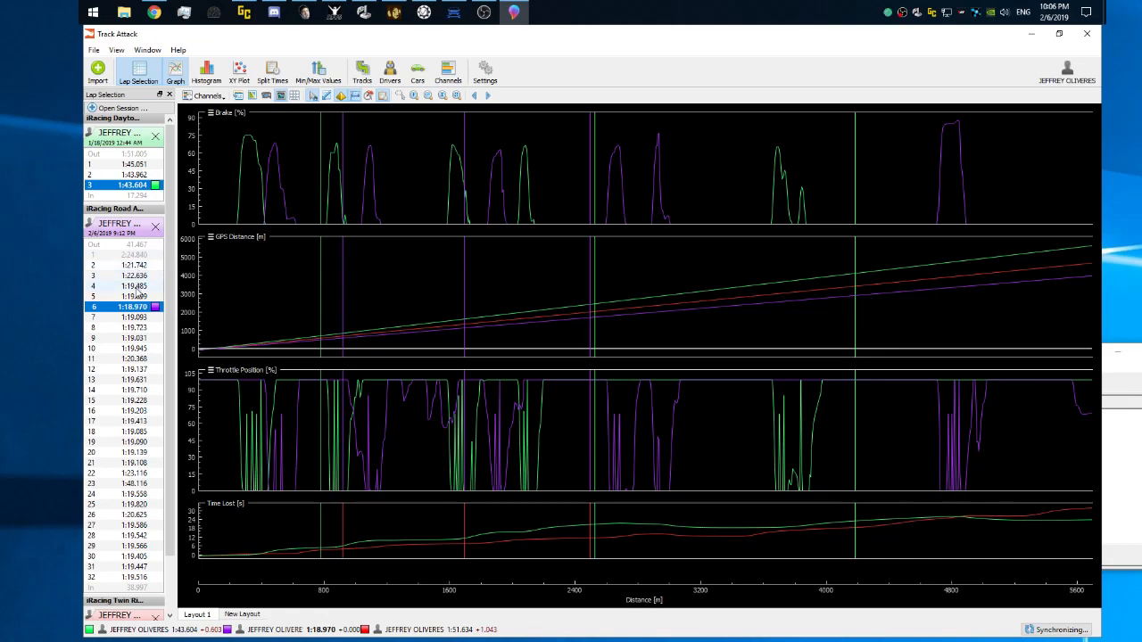
scroll(down, 3)
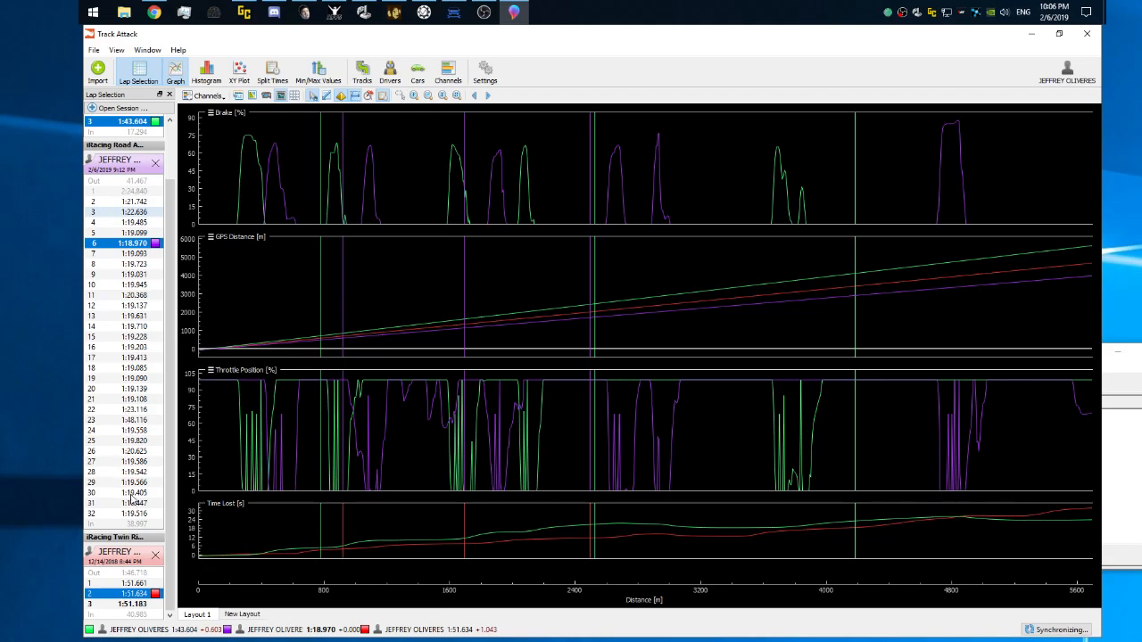
mouse_move(134, 493)
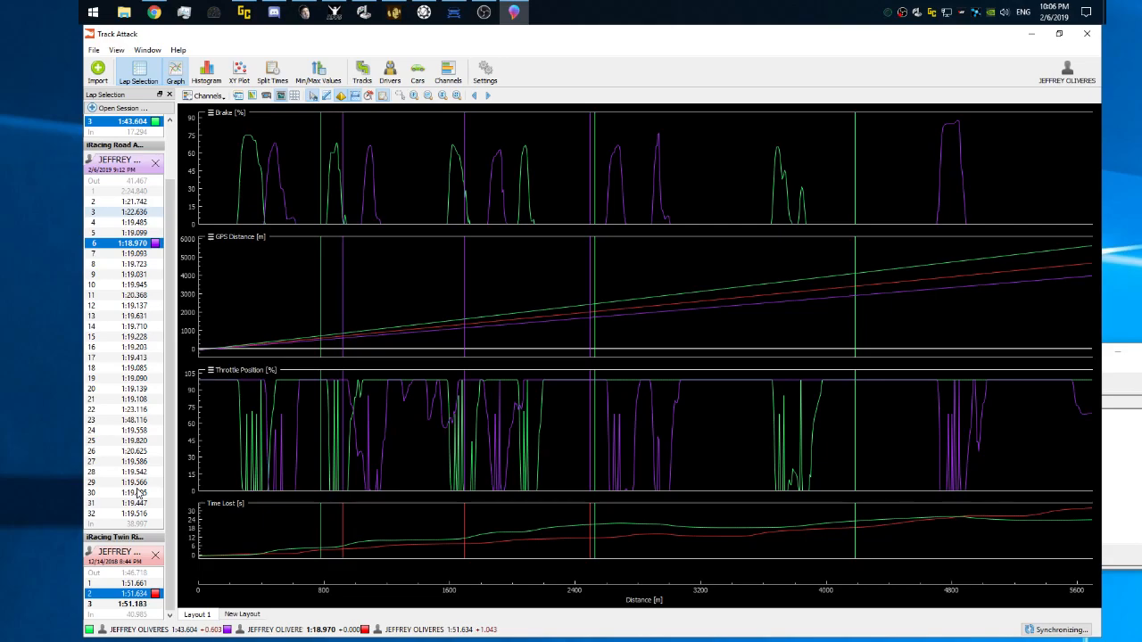
click(116, 212)
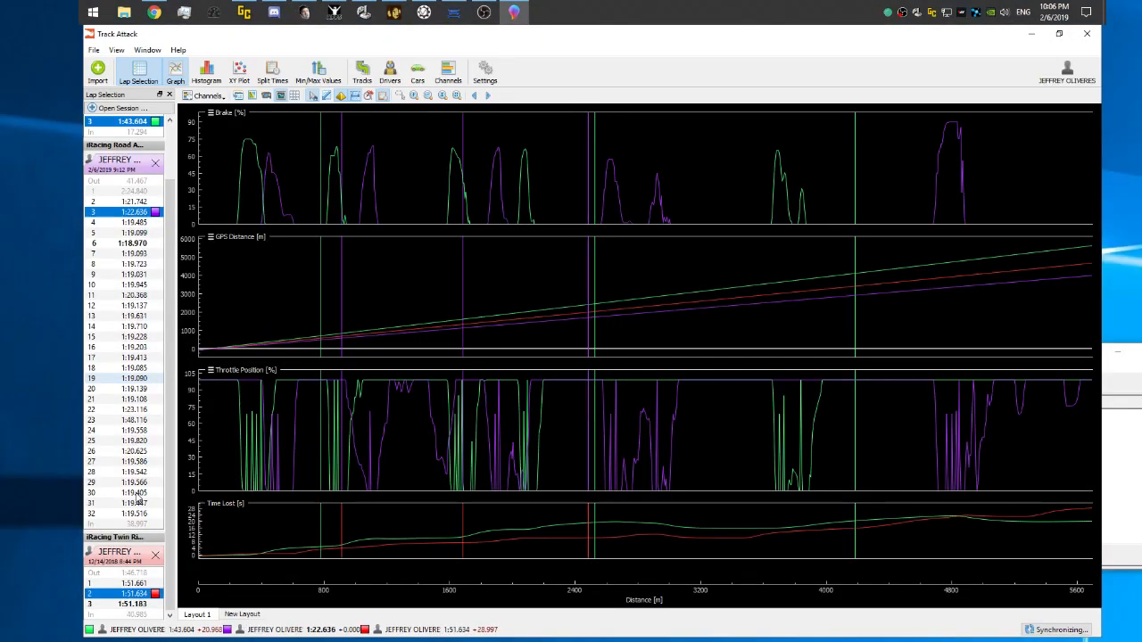
mouse_move(76, 493)
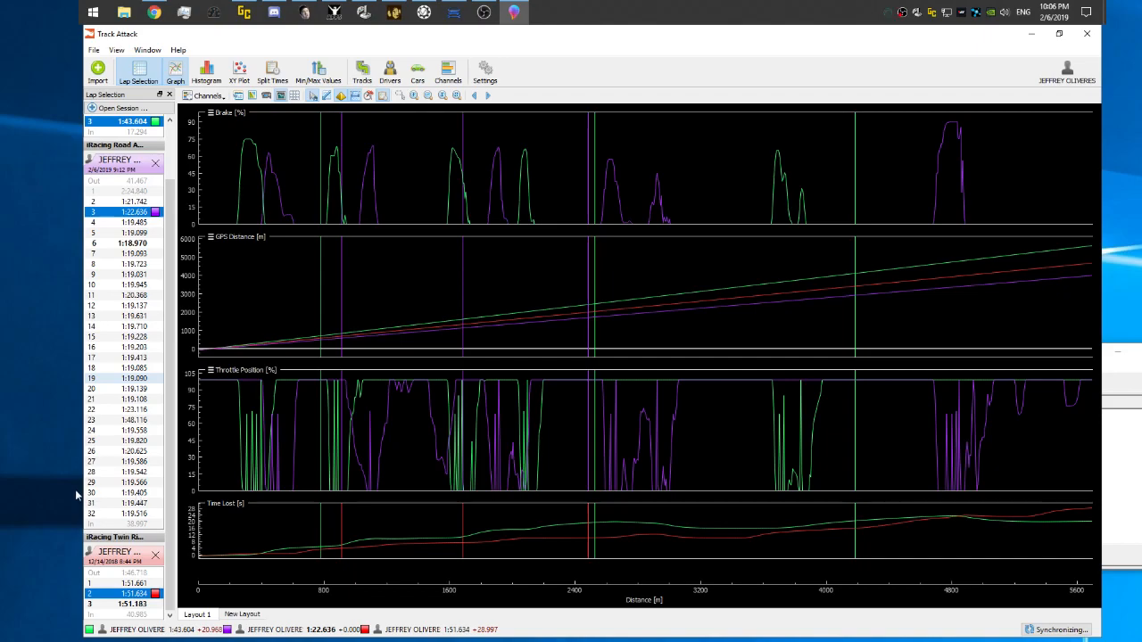
click(125, 493)
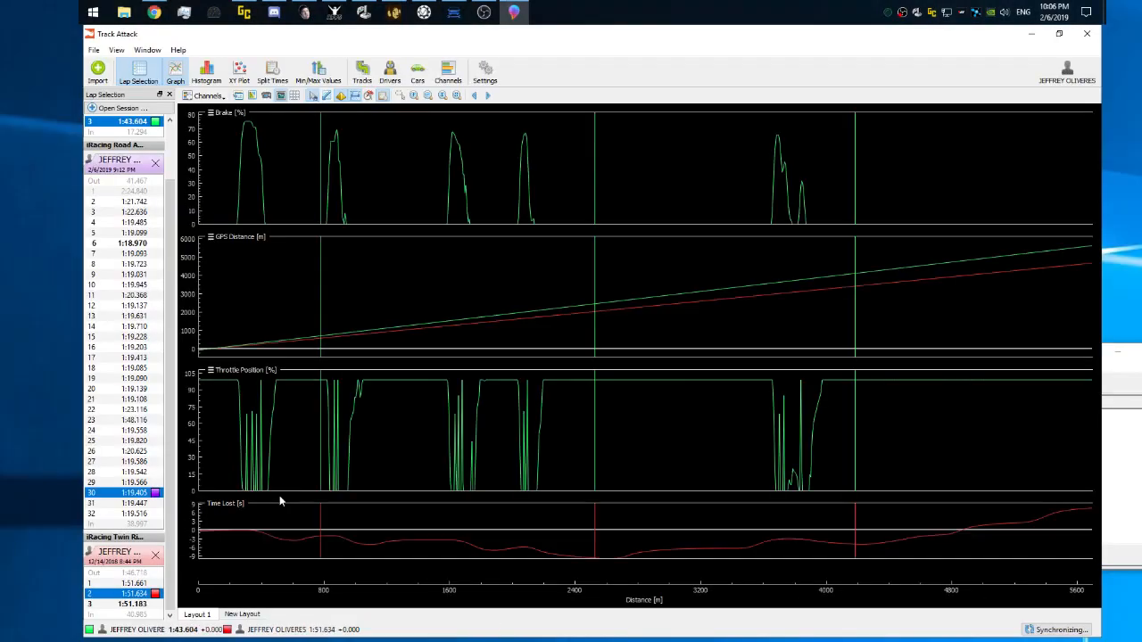
mouse_move(388, 164)
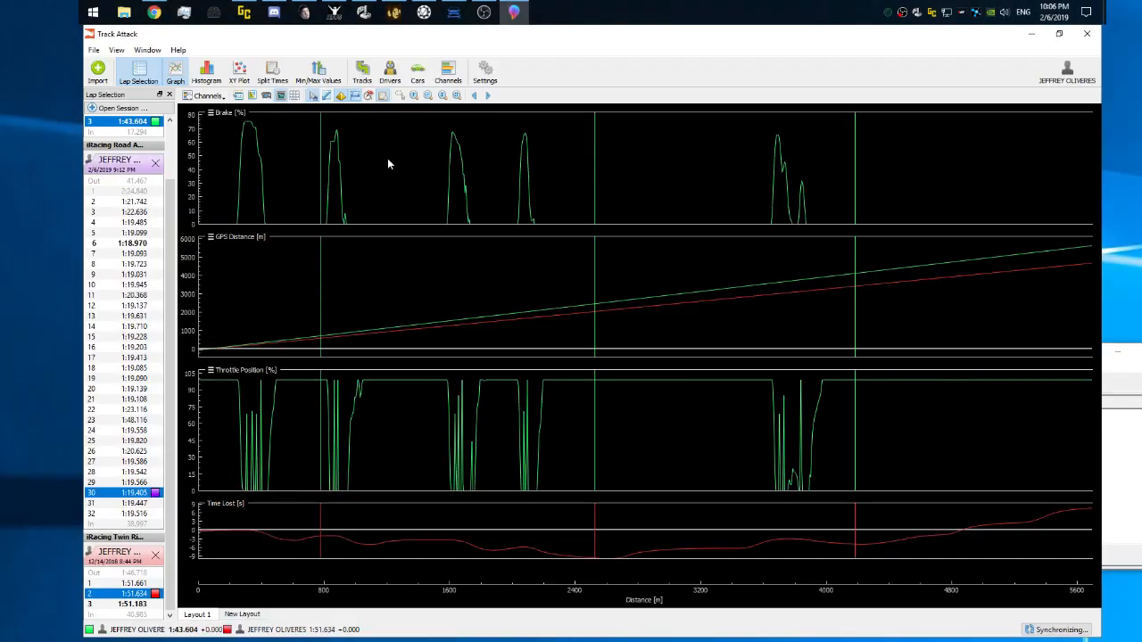
mouse_move(355, 202)
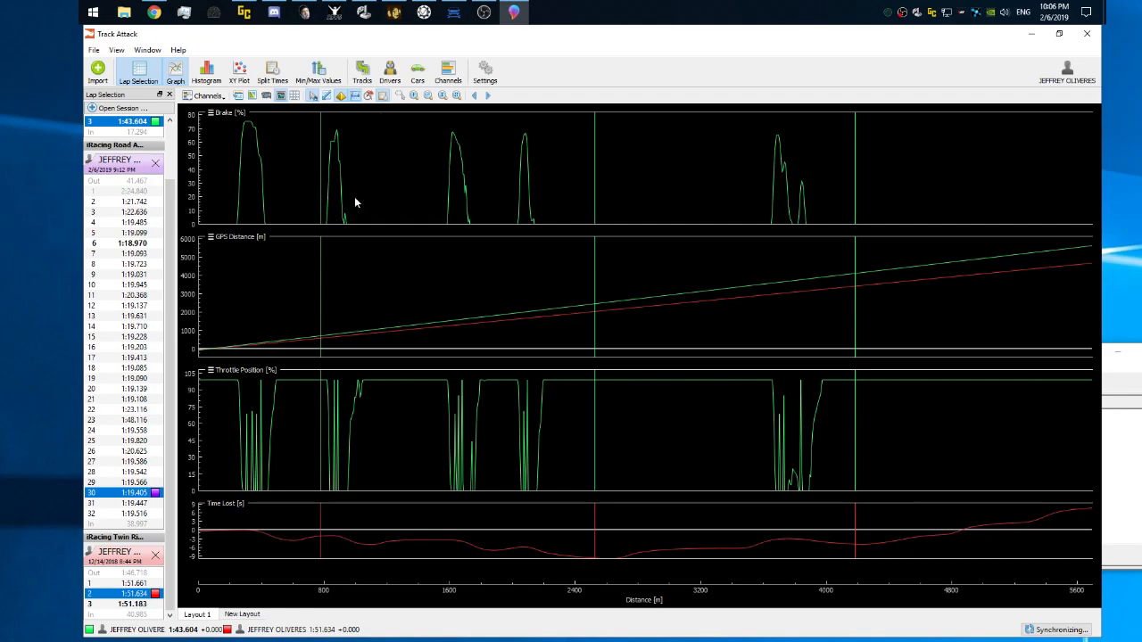